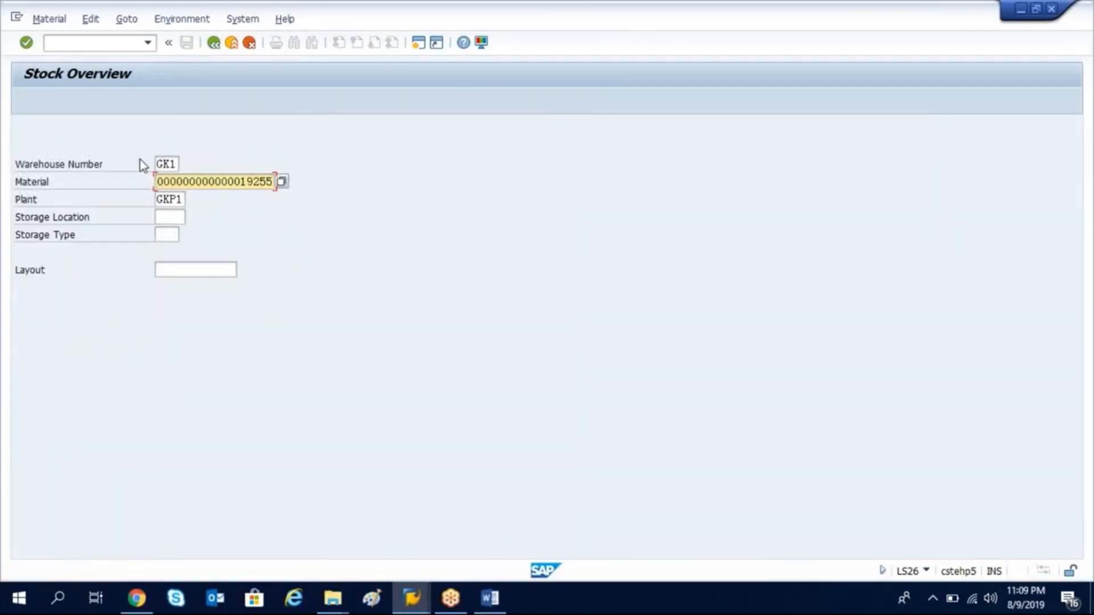
Run LS26 stock overview for material 19255, warehouse GK1, plant GKP1, storage location 0001.
left_click(167, 164)
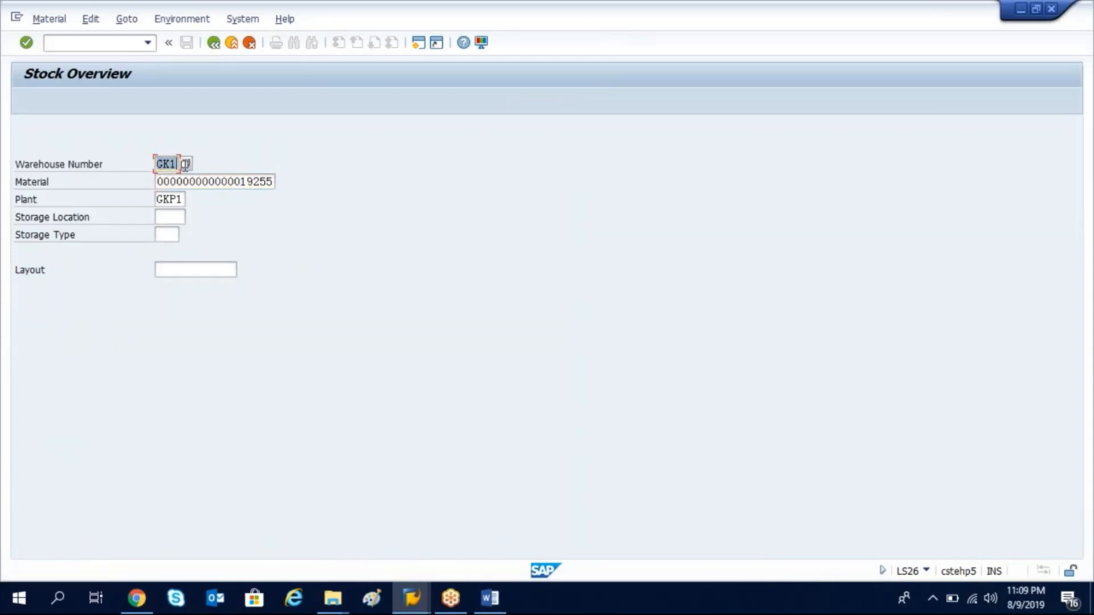
left_click(170, 216)
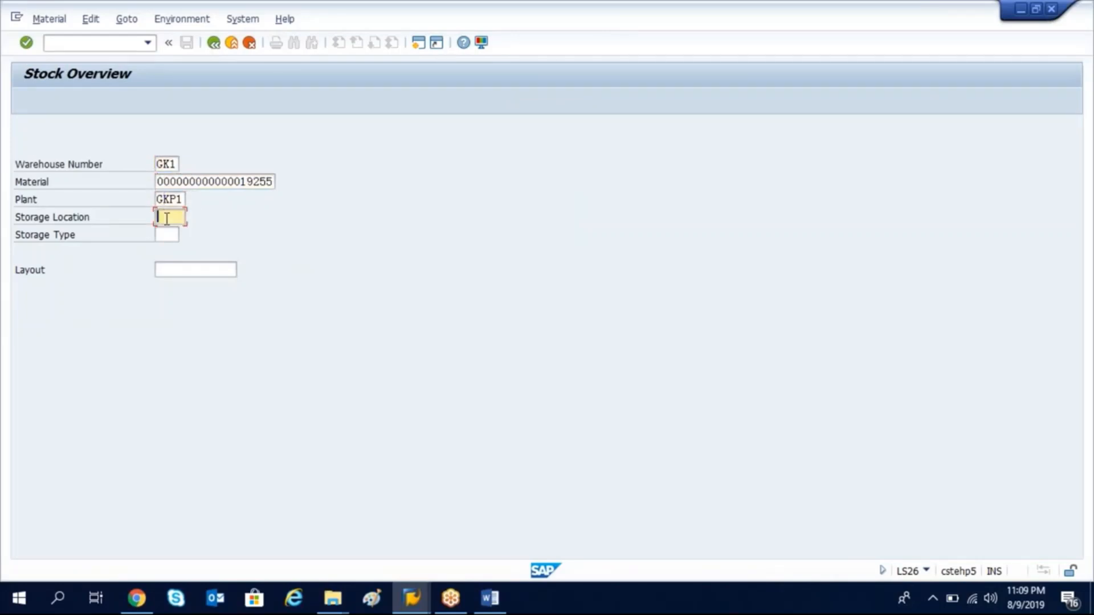
type("0001")
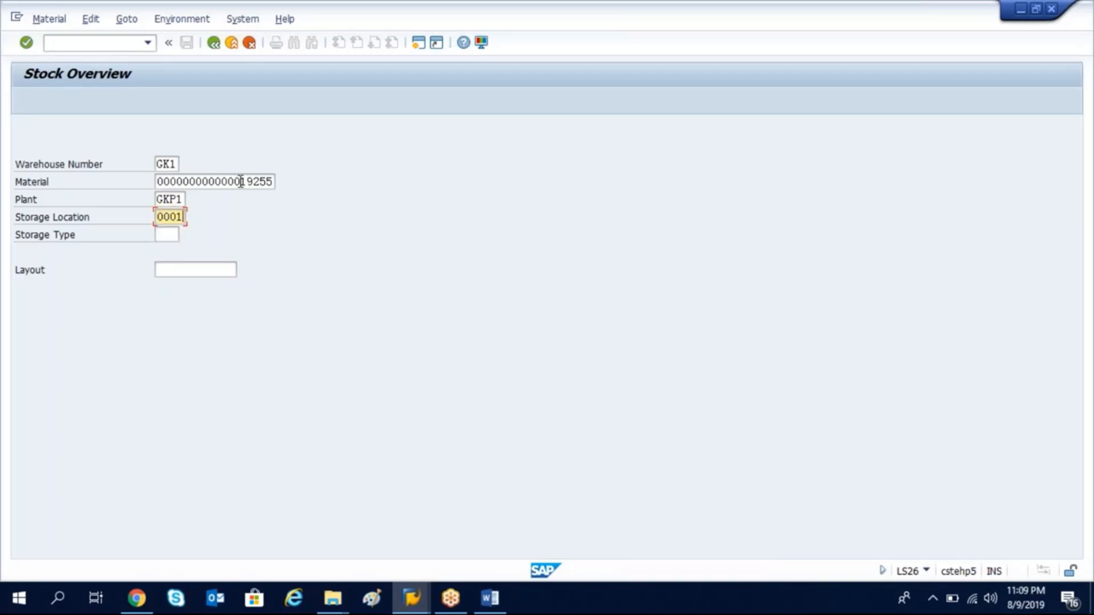
left_click(214, 182)
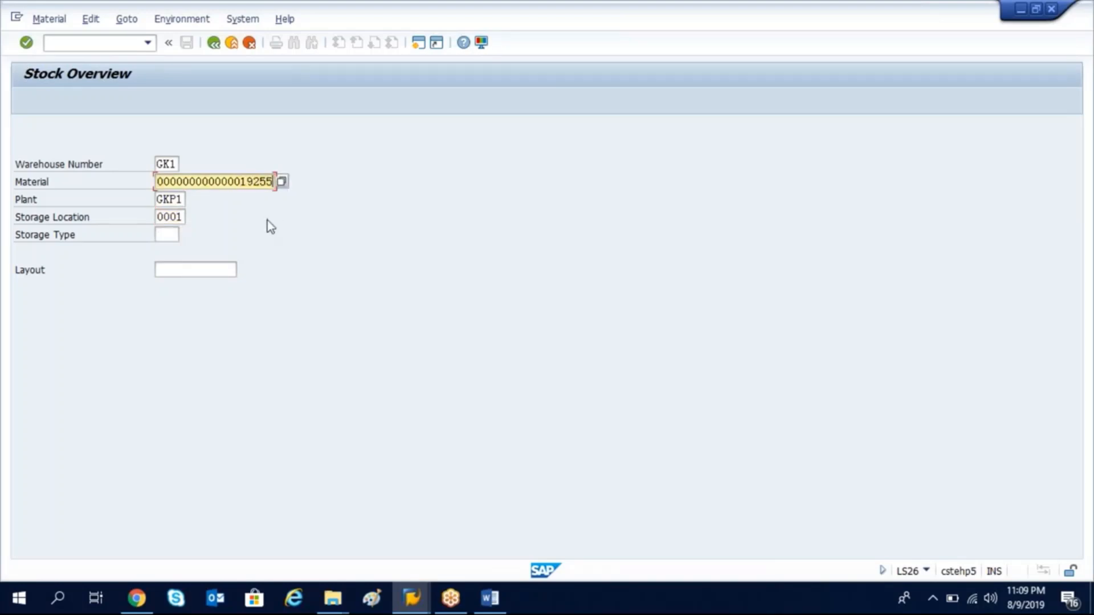
key("Enter")
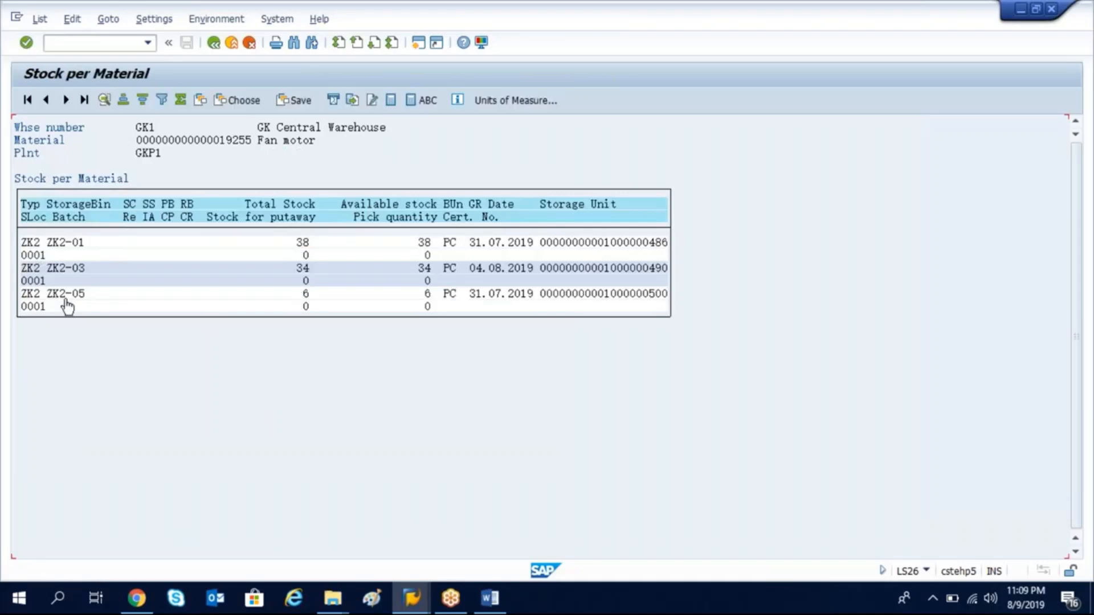
mouse_move(575, 230)
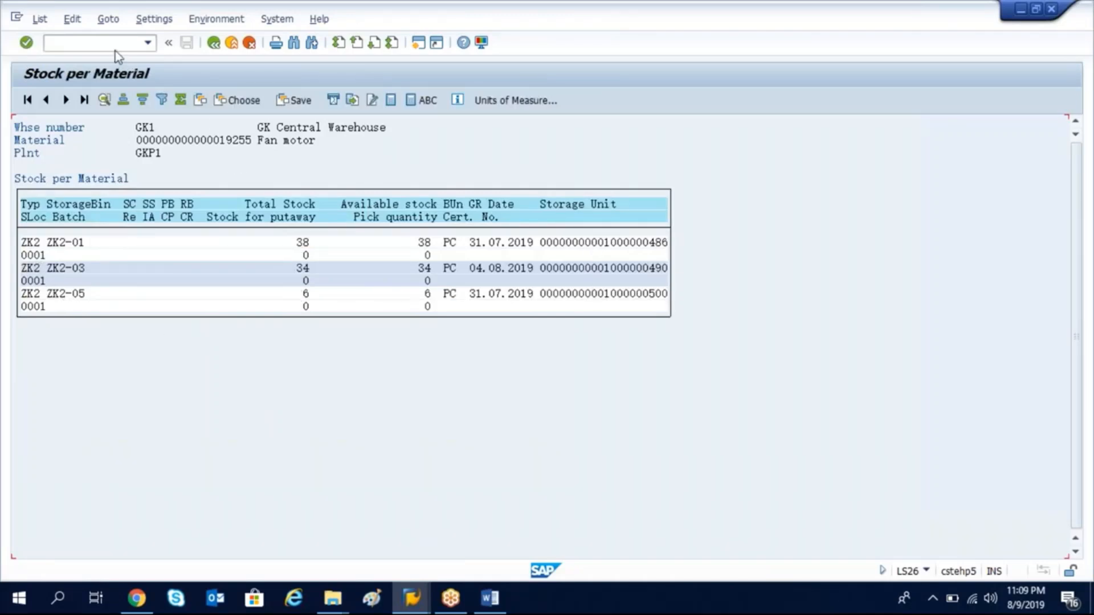
Start a new session with /o after viewing the 38 pieces in bin ZK2-01.
type("/o")
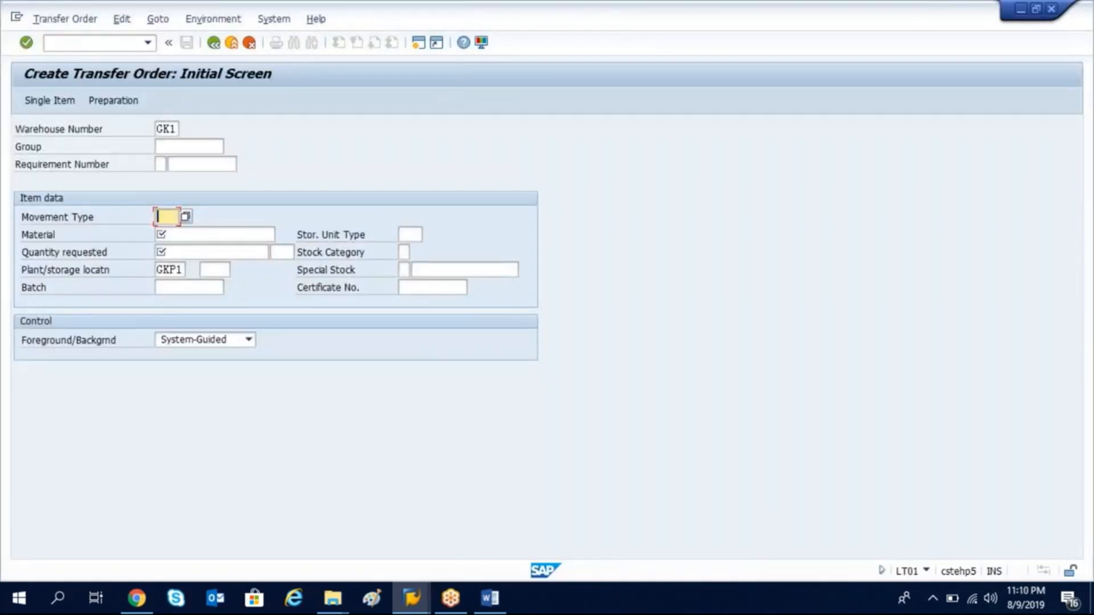
Enter movement type 999, material 19255, quantity 4 and storage location 0001 in LT01.
type("999")
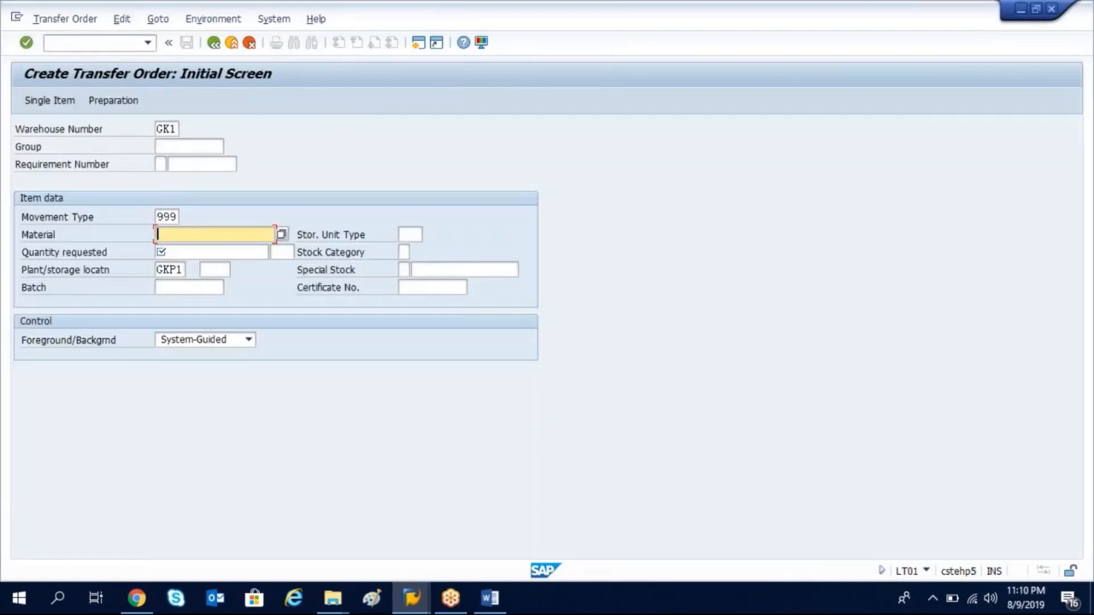
type("19255")
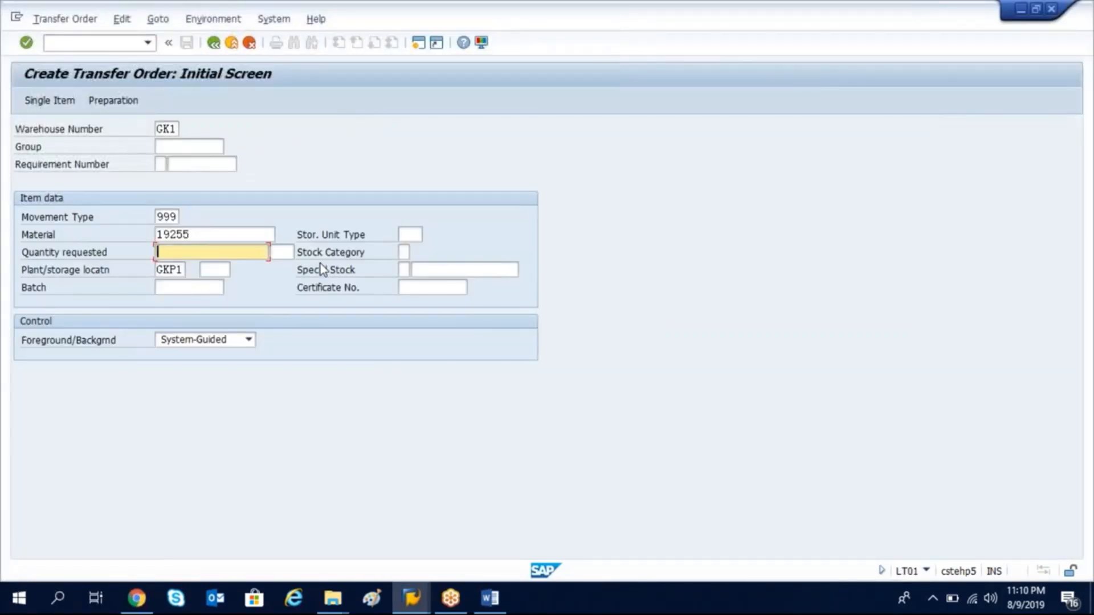
type("4")
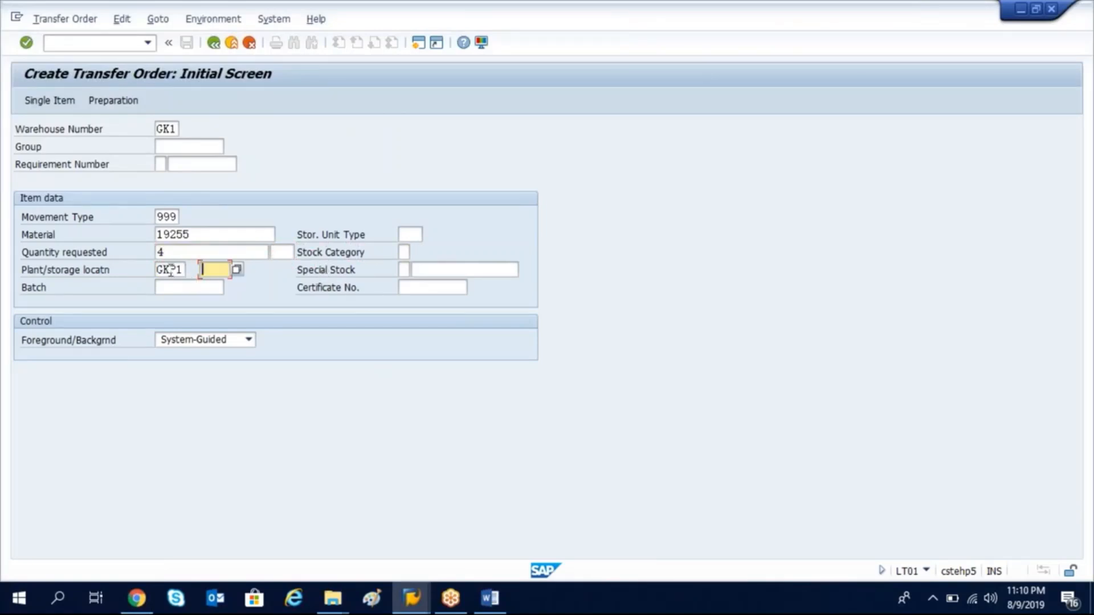
type("0")
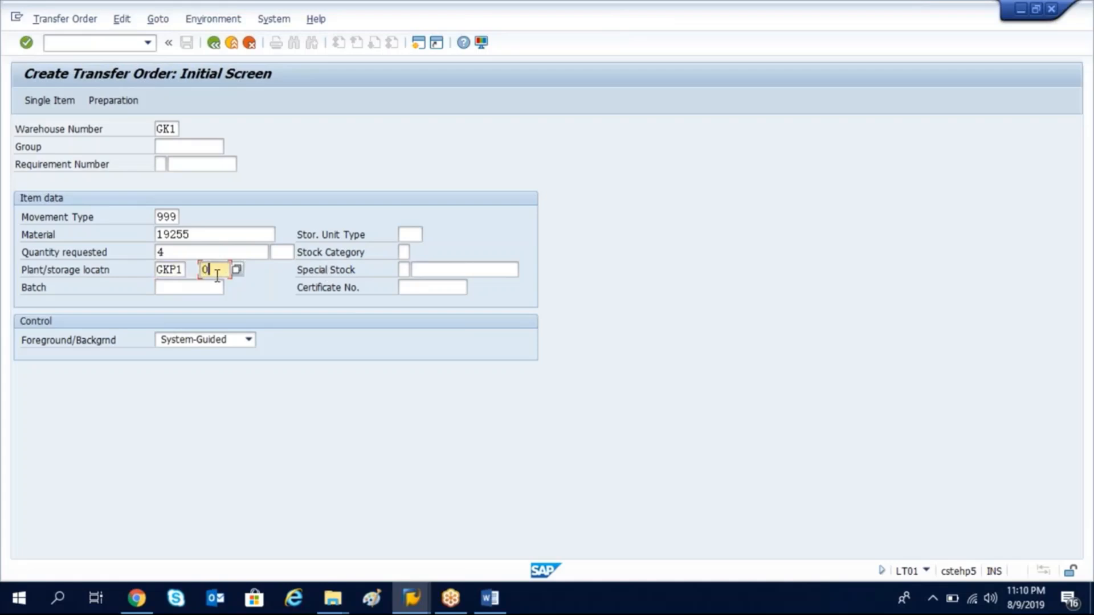
type("001")
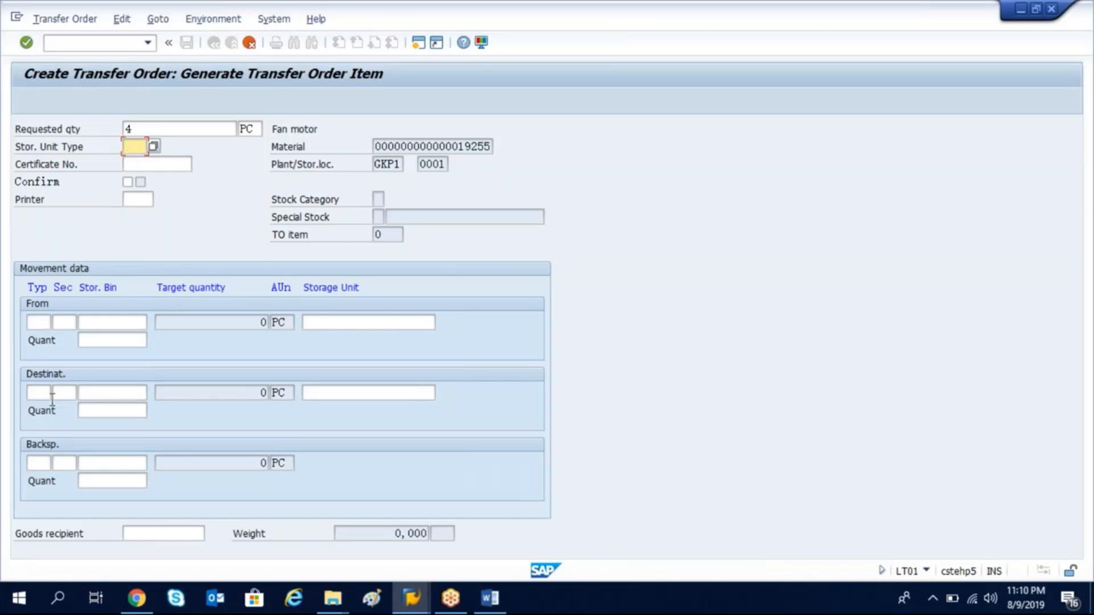
mouse_move(59, 455)
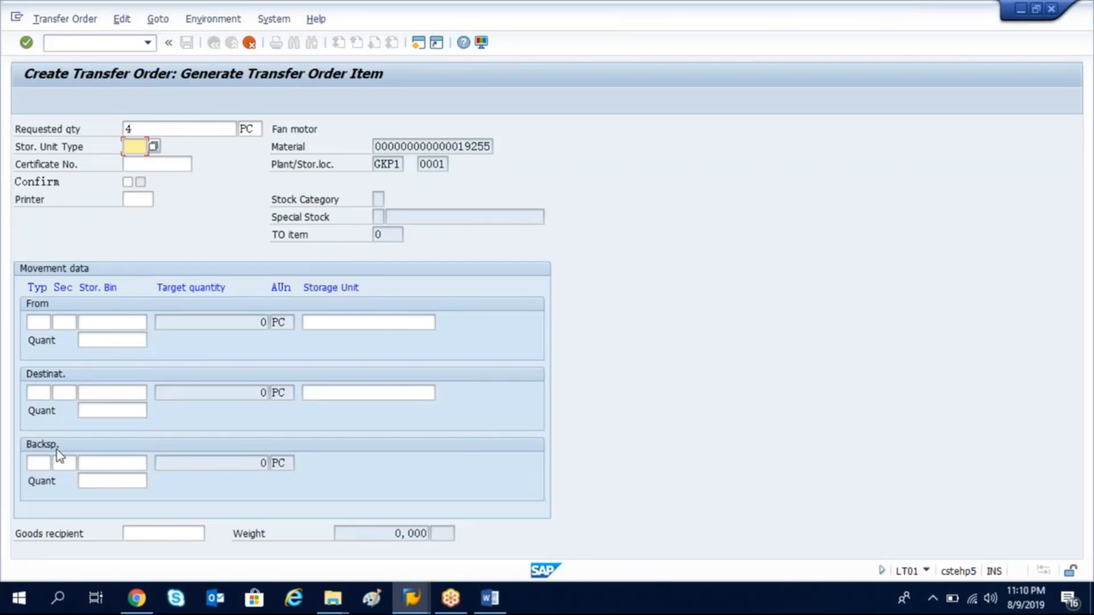
Begin entering the destination storage type on the Generate Transfer Order Item screen.
left_click(39, 392)
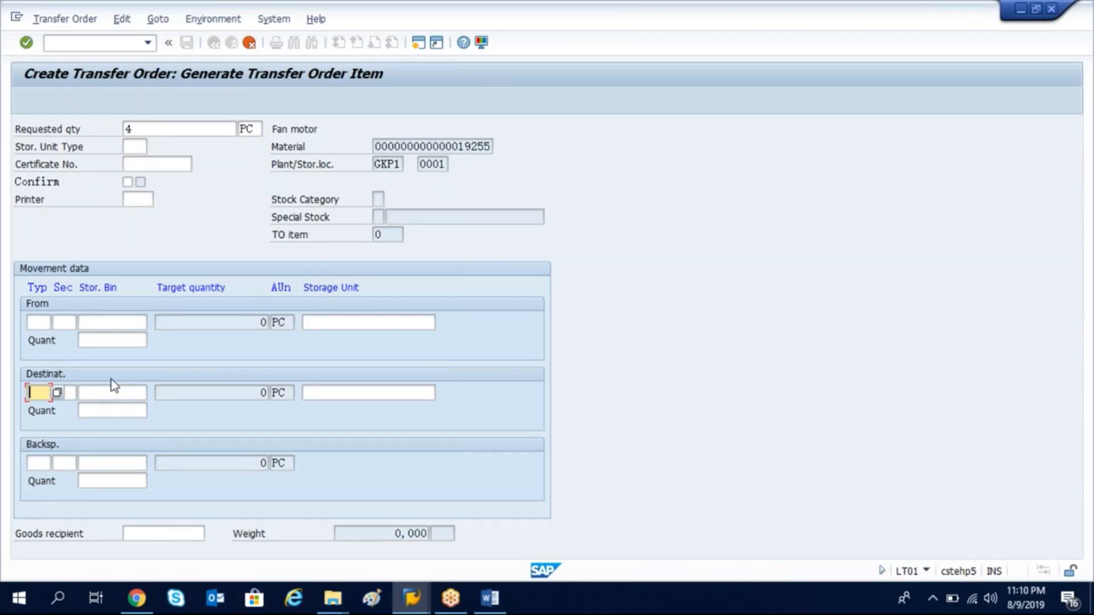
mouse_move(155, 259)
type("001")
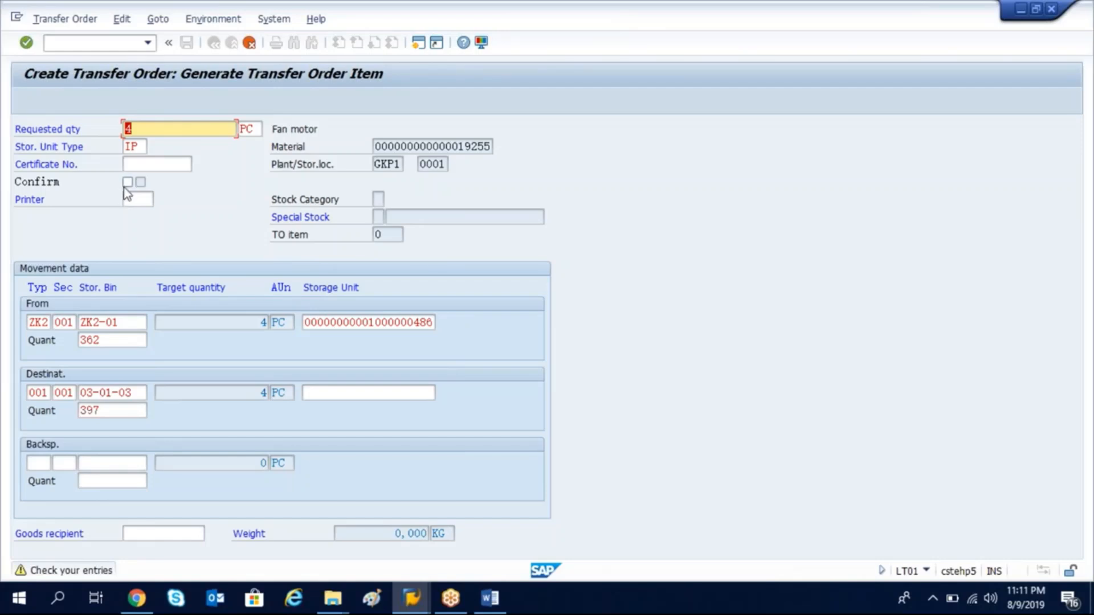
mouse_move(96, 244)
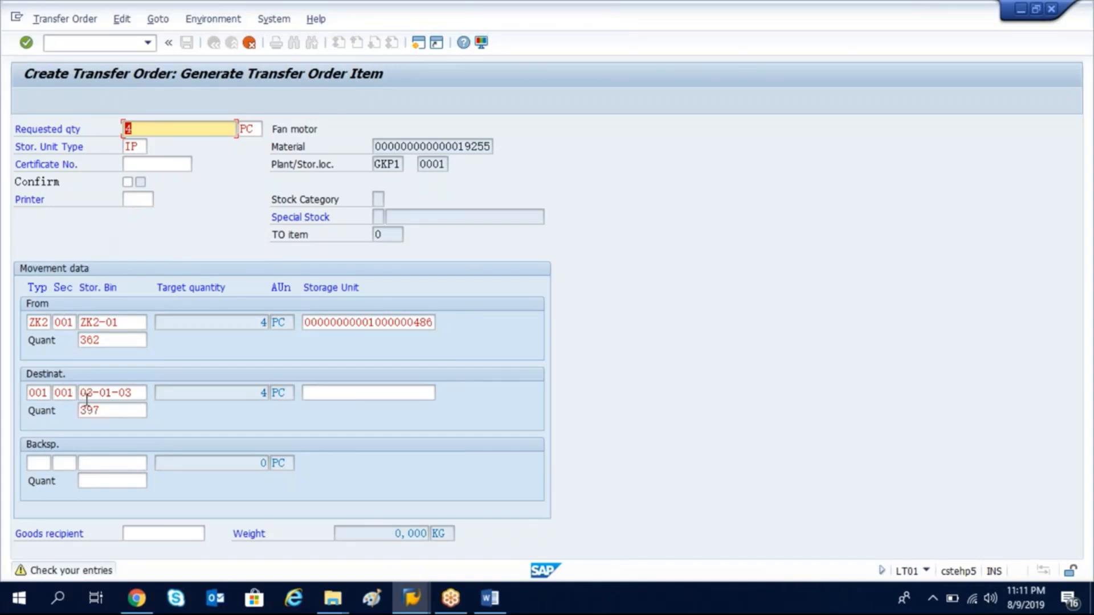
Save to create transfer order 1133, then head to LT12 via the command field.
left_click(212, 42)
type("/")
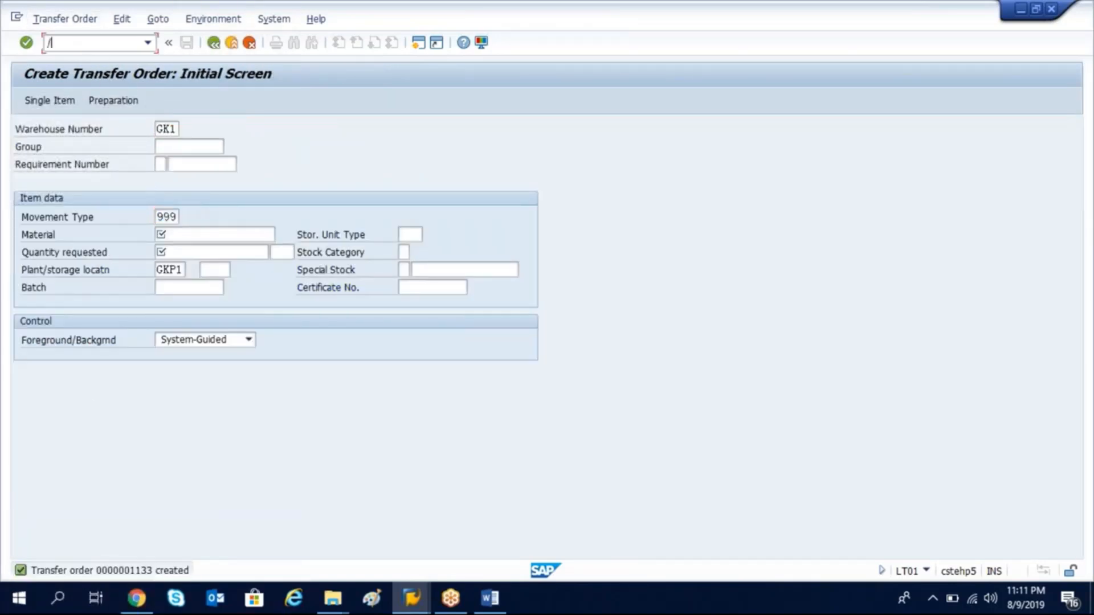
type("N")
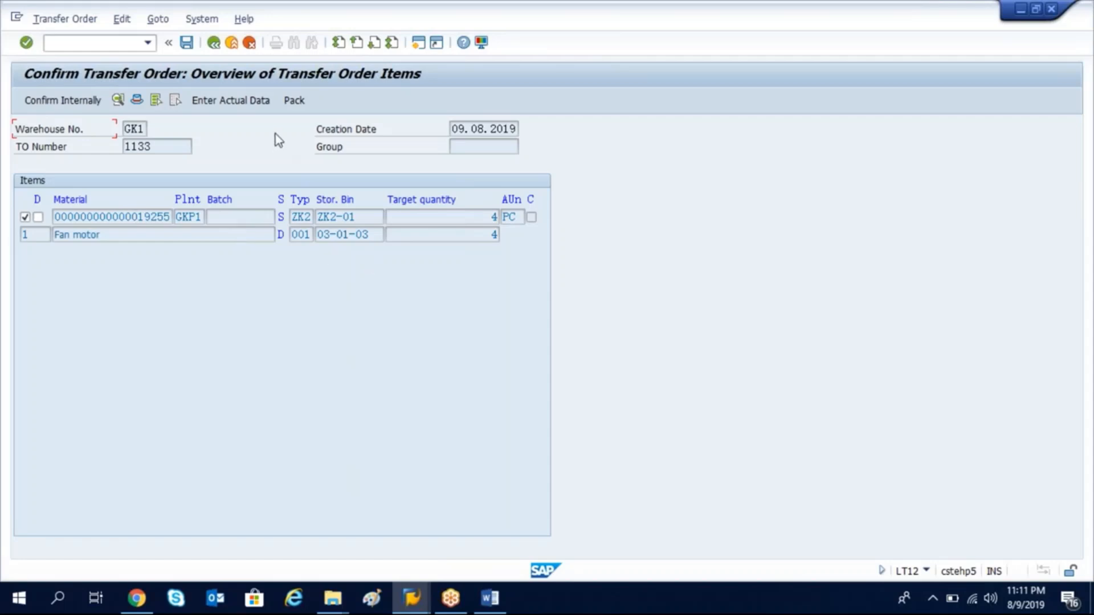
Save in LT12 to confirm transfer order 1133's 4-piece item from ZK2-01 to 03-01-03.
left_click(186, 42)
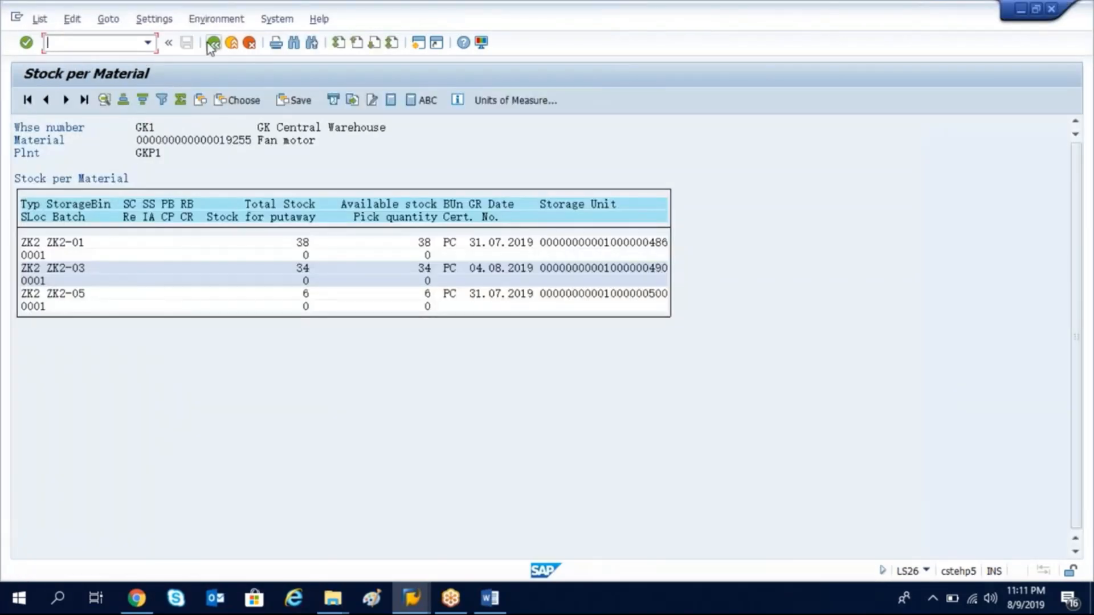
Return to the LS26 overview and refresh to show ZK2 at 74 and high-rack 001 at 204.
left_click(213, 42)
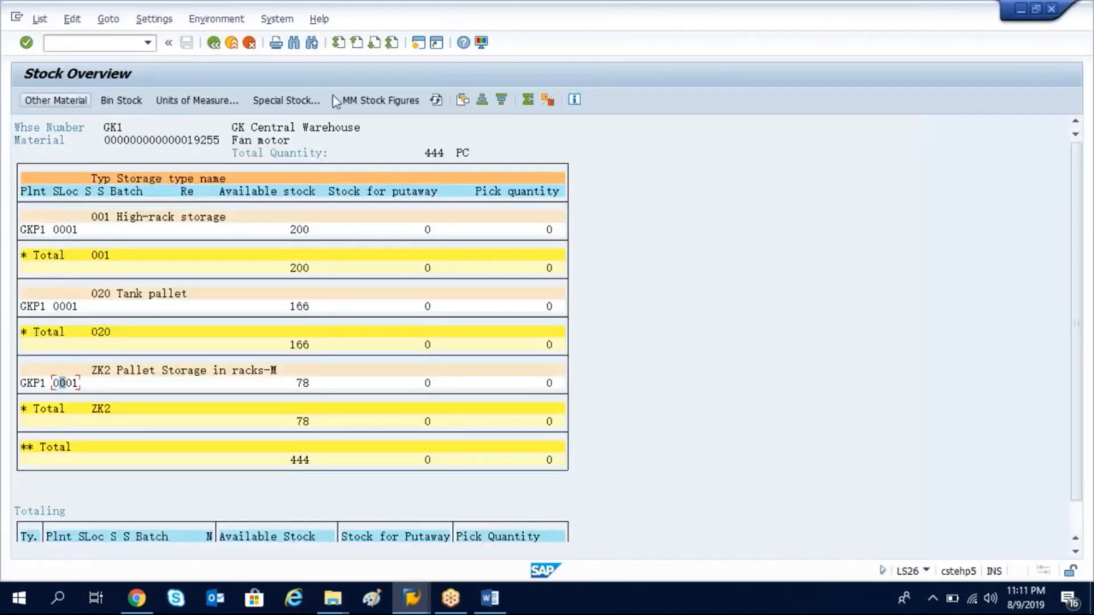
left_click(436, 100)
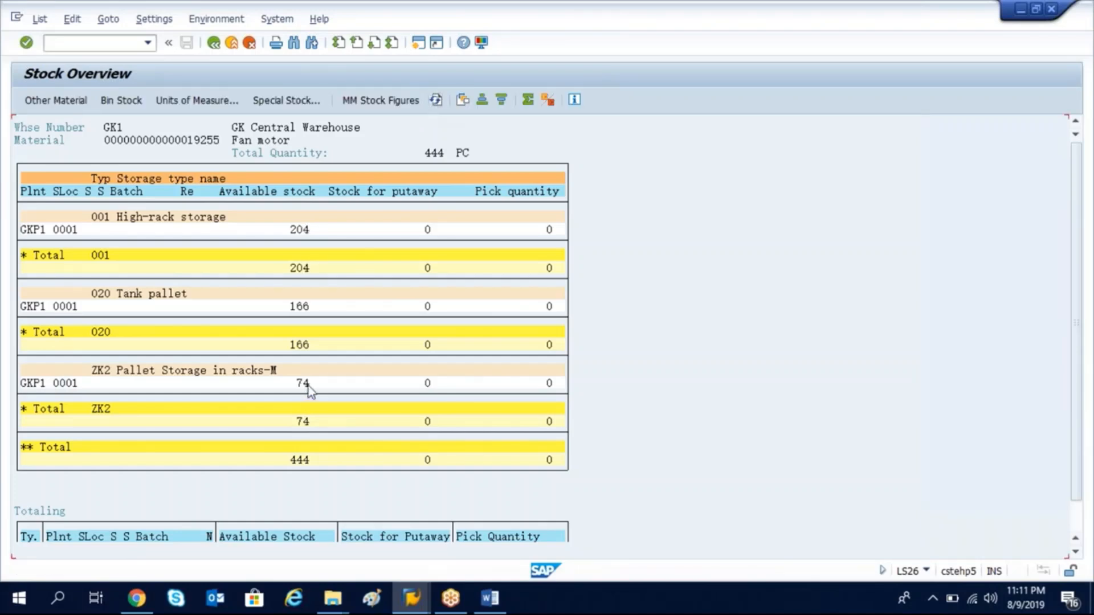
mouse_move(310, 239)
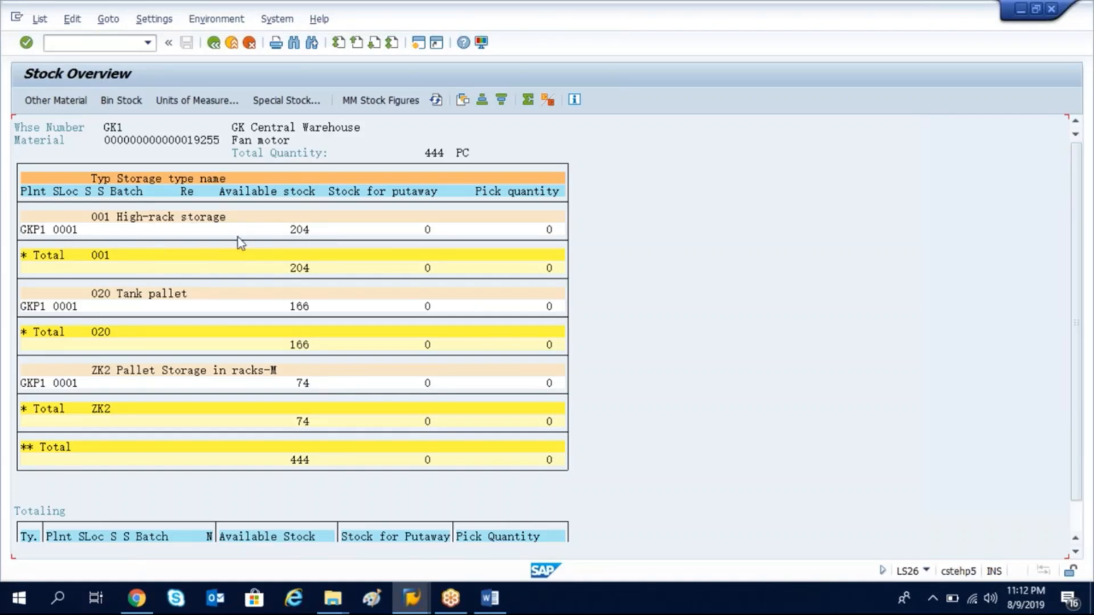
mouse_move(82, 242)
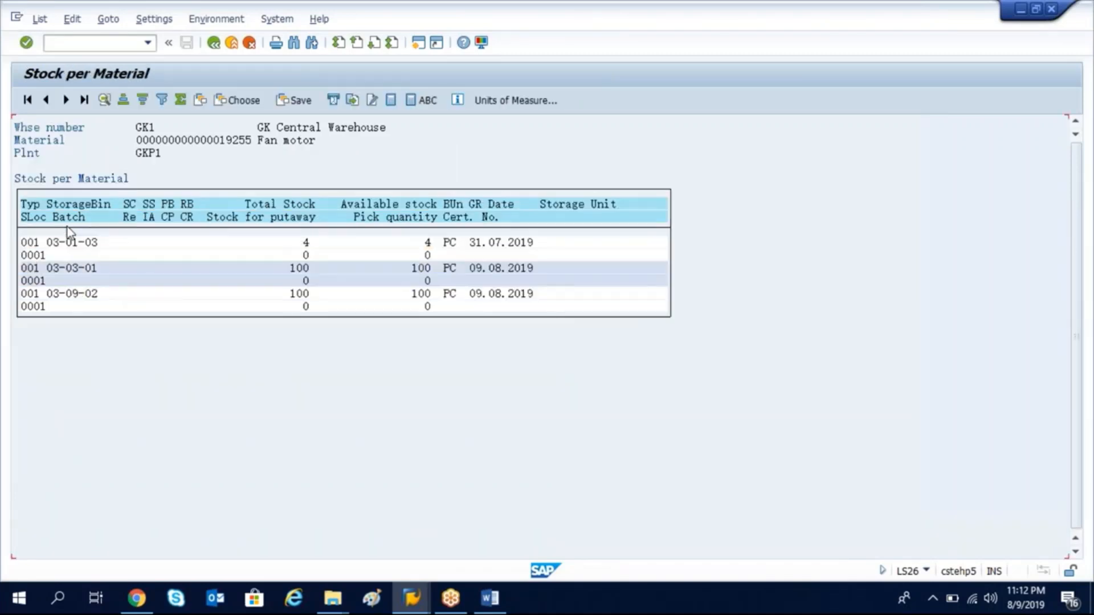
mouse_move(266, 256)
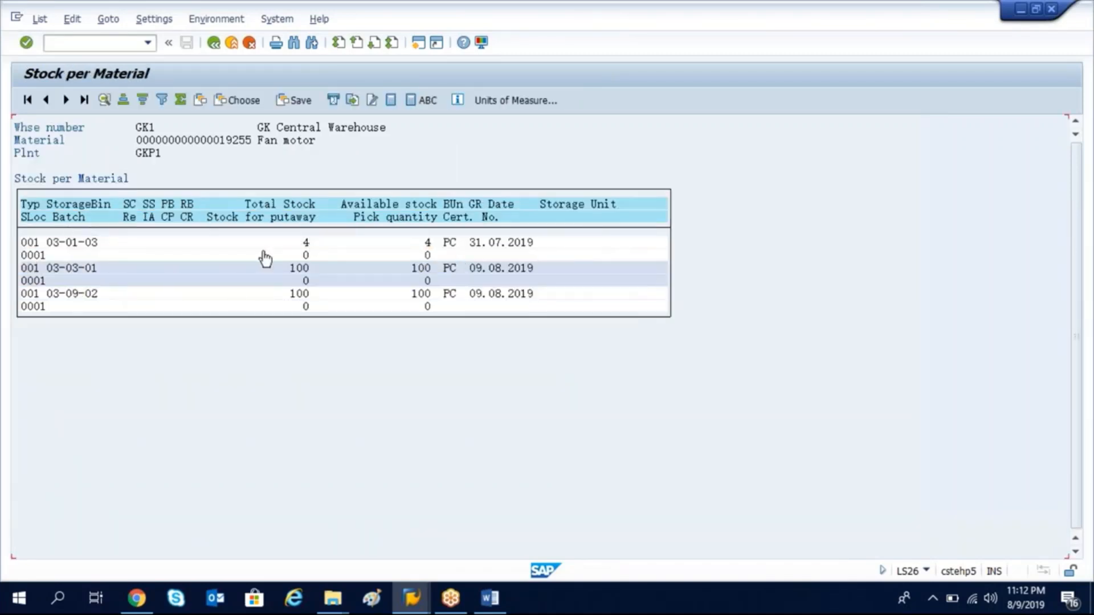
mouse_move(125, 283)
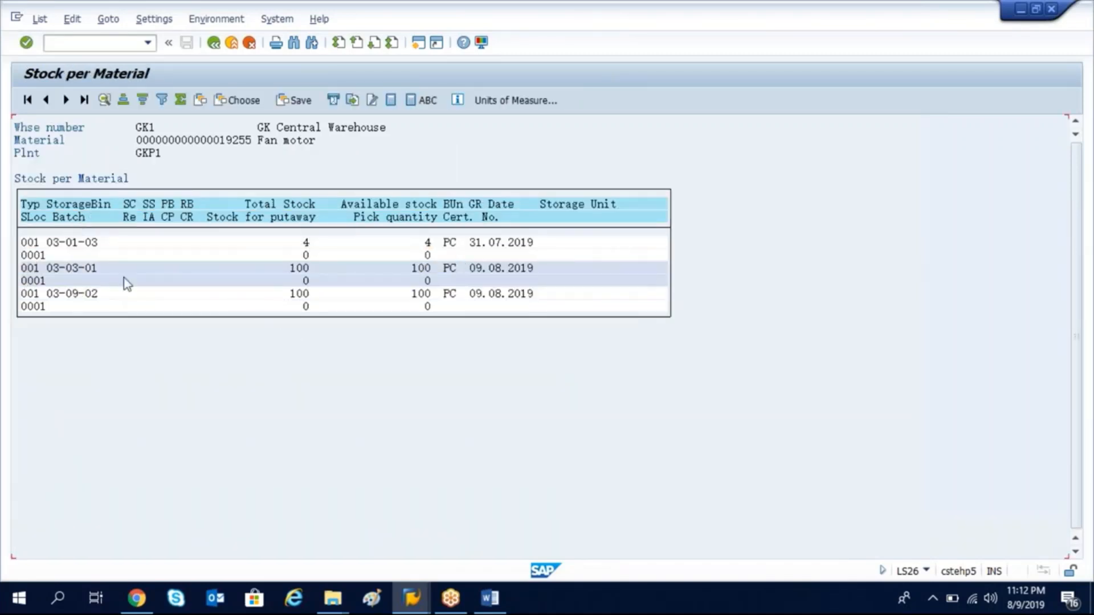